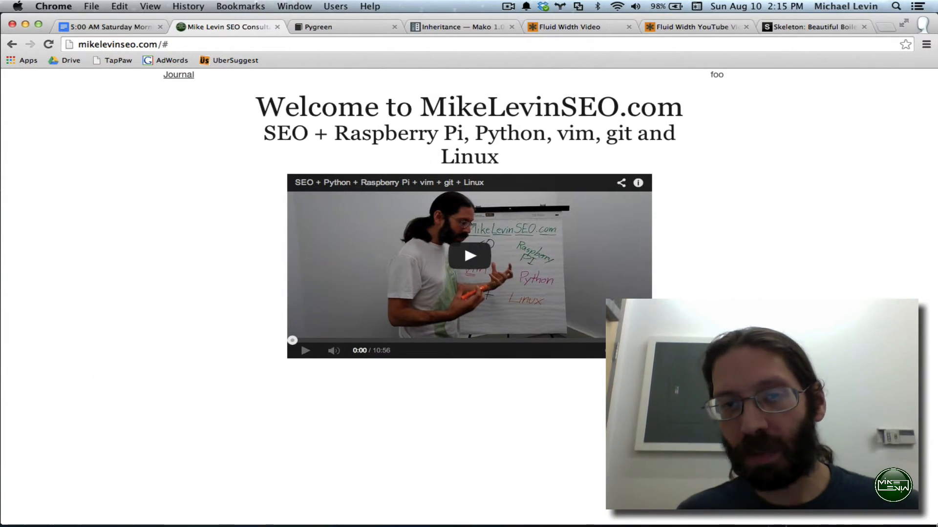
pyautogui.moveTo(494, 480)
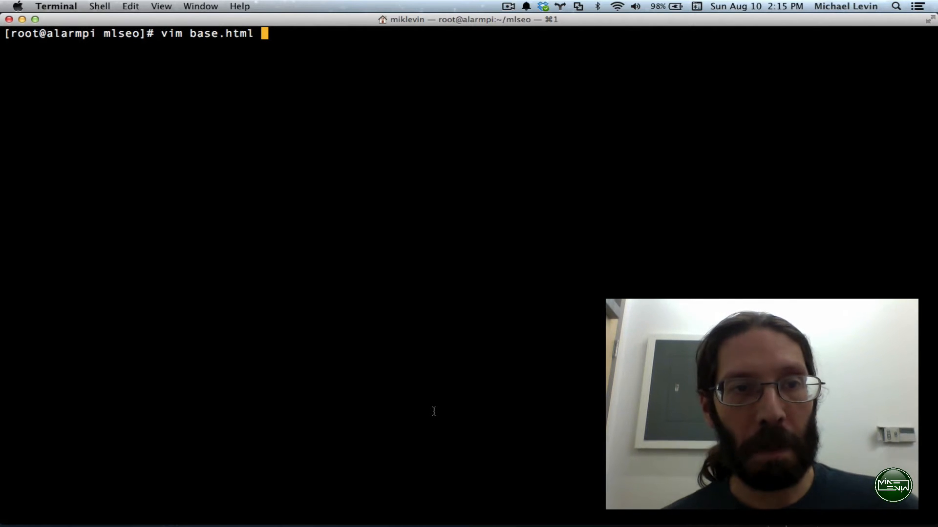
# Step: Duplicate the layout.css link line in base.html and change the copy to stylesheets/custom.css
pyautogui.press('Return')
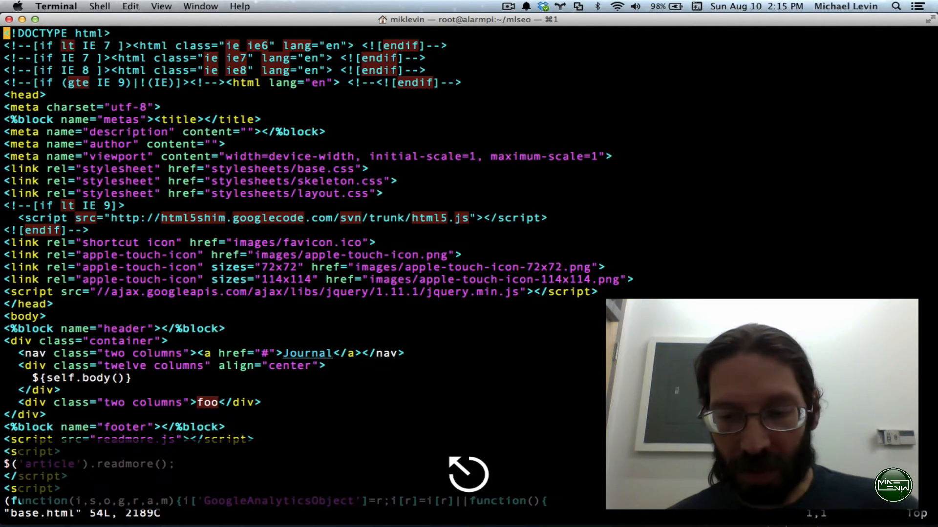
pyautogui.write('/c')
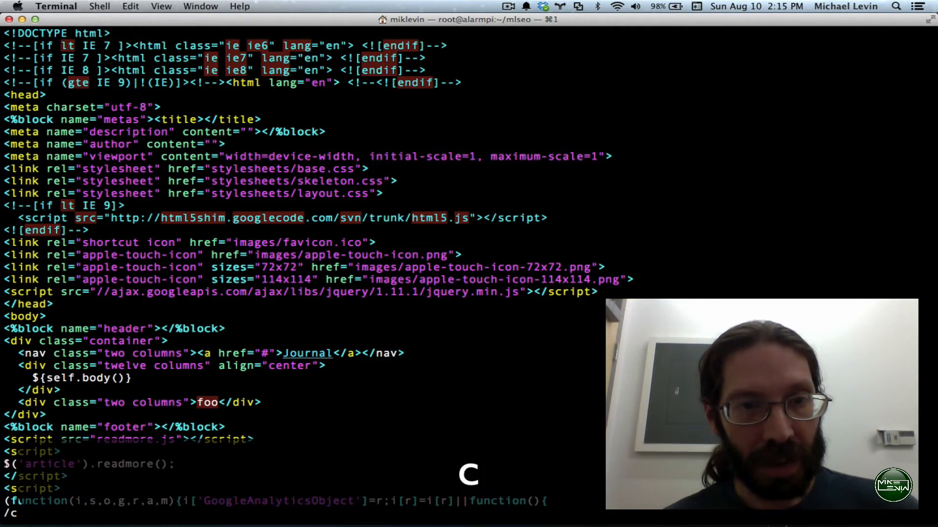
pyautogui.write('ss')
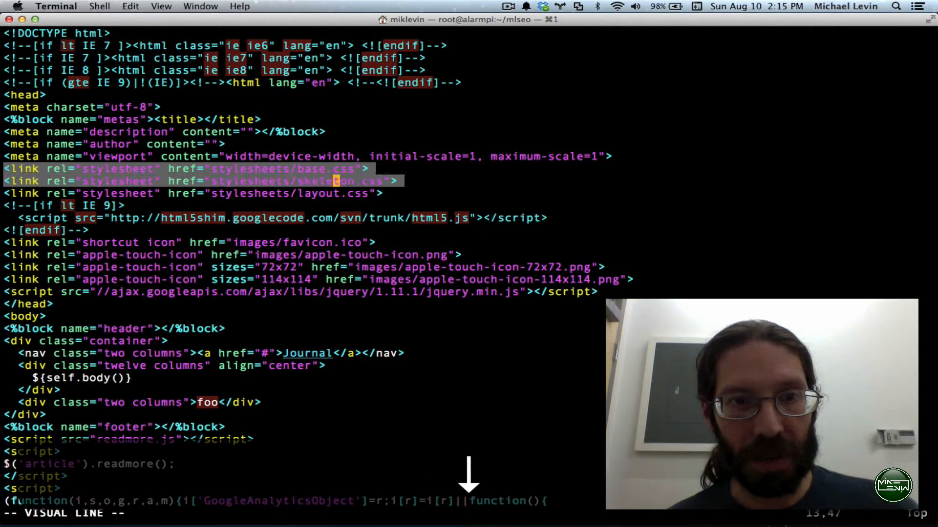
pyautogui.press('j')
pyautogui.write('/la')
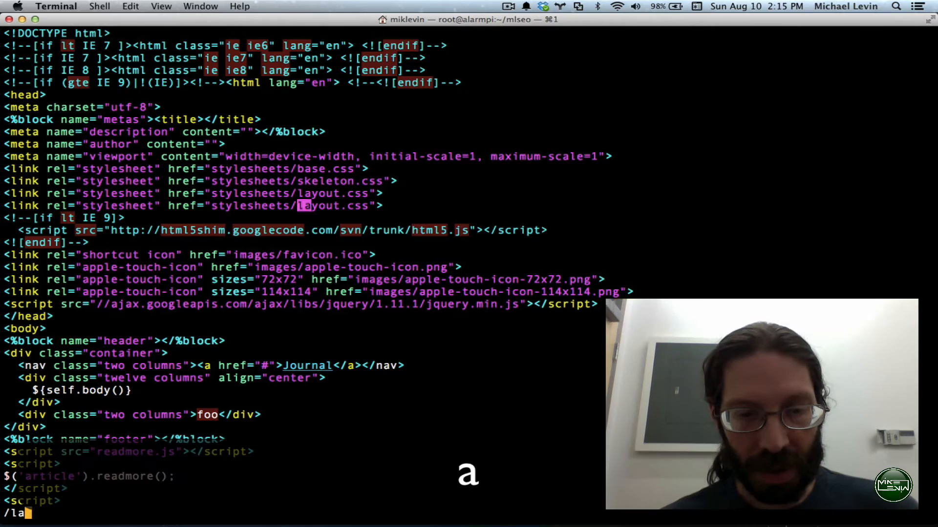
pyautogui.write('y')
pyautogui.click(194, 205)
pyautogui.write('c')
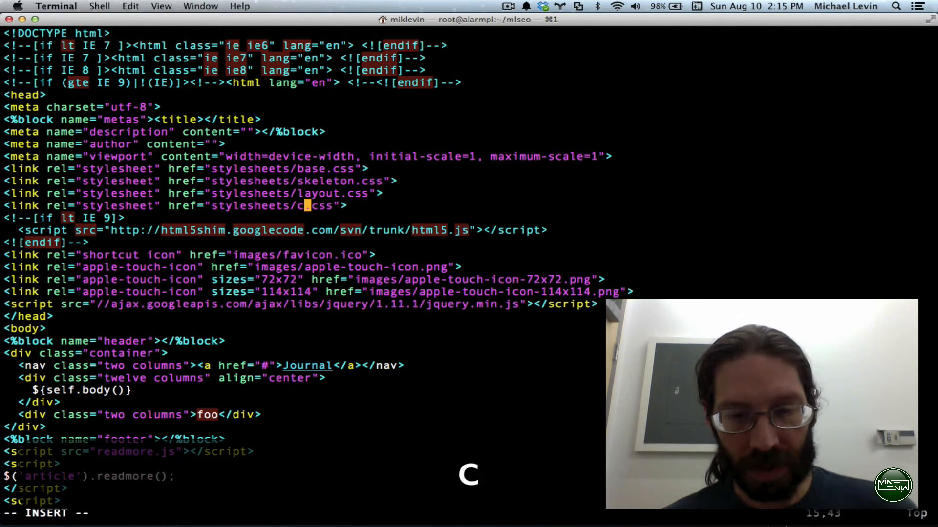
pyautogui.write('ustom')
pyautogui.click(299, 513)
pyautogui.write(':ta')
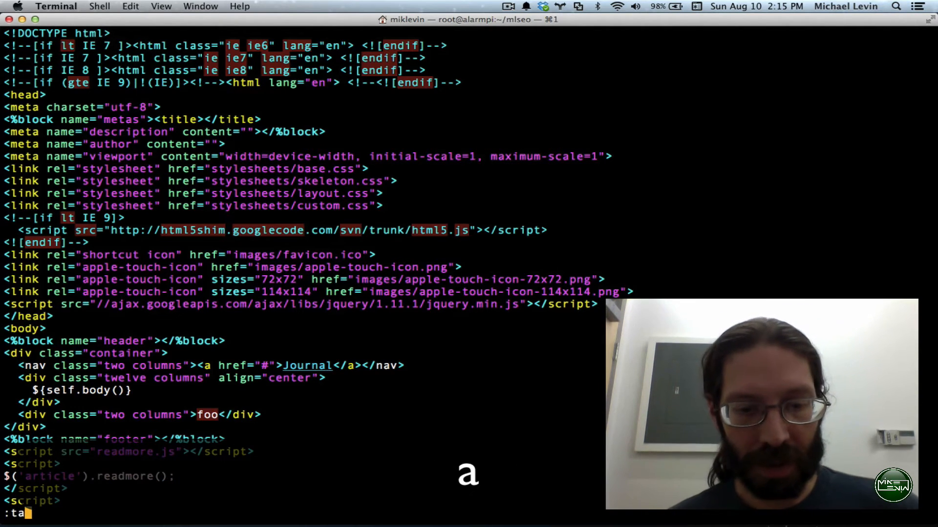
# Step: Open a new vim tab on custom.css with :tabe custom.css
pyautogui.write('be c')
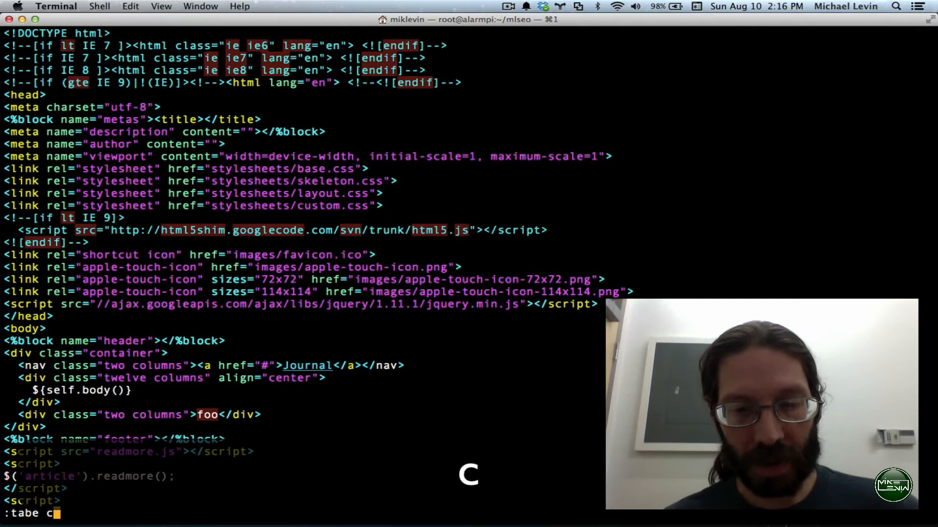
pyautogui.write('ustom')
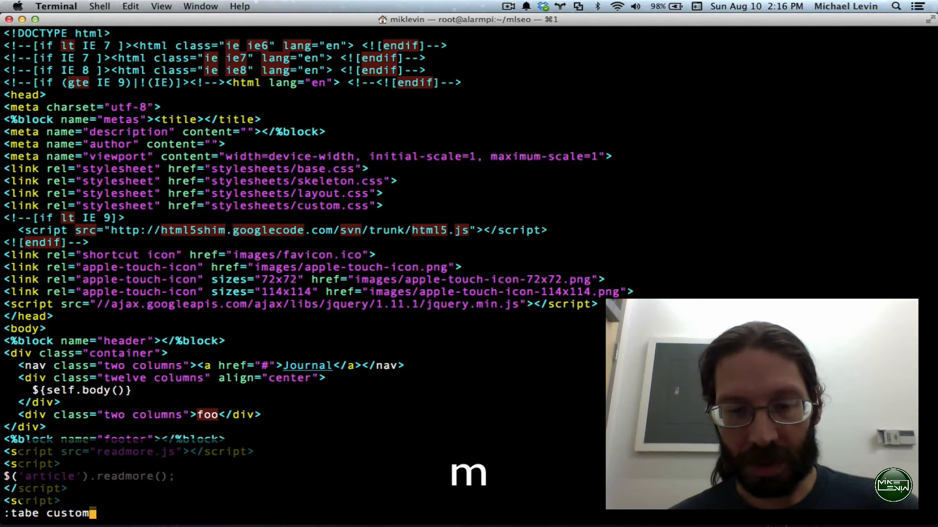
pyautogui.write('.css')
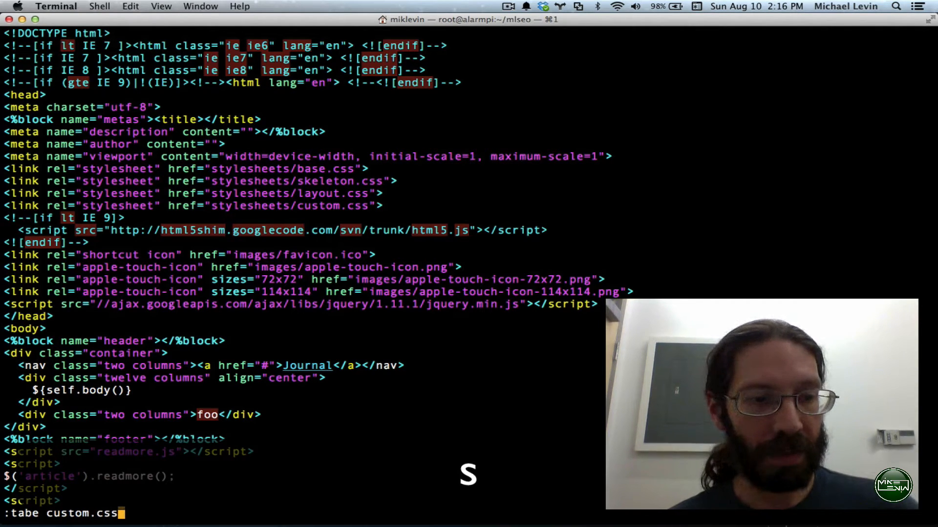
pyautogui.press('Return')
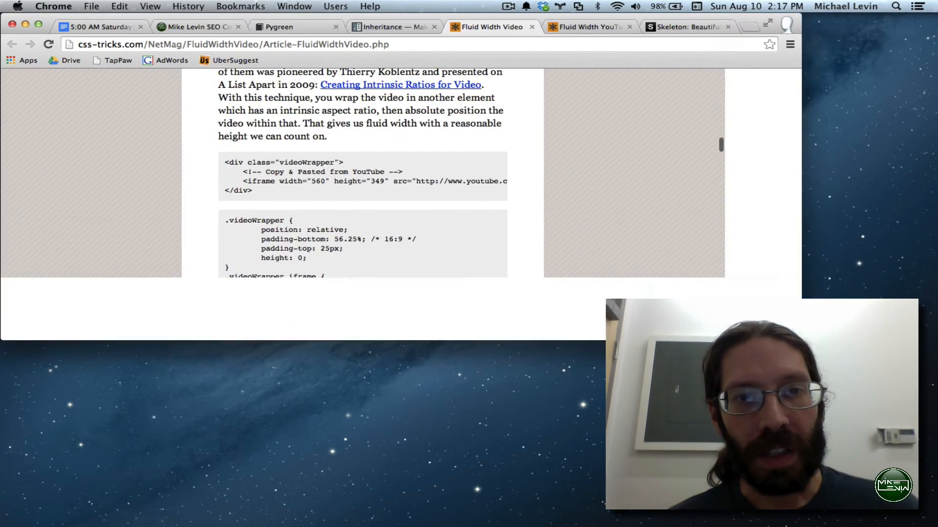
# Step: Read through the CSS-Tricks Fluid Width Video article, then view the Fluid Width YouTube demo page
pyautogui.scroll(-3)
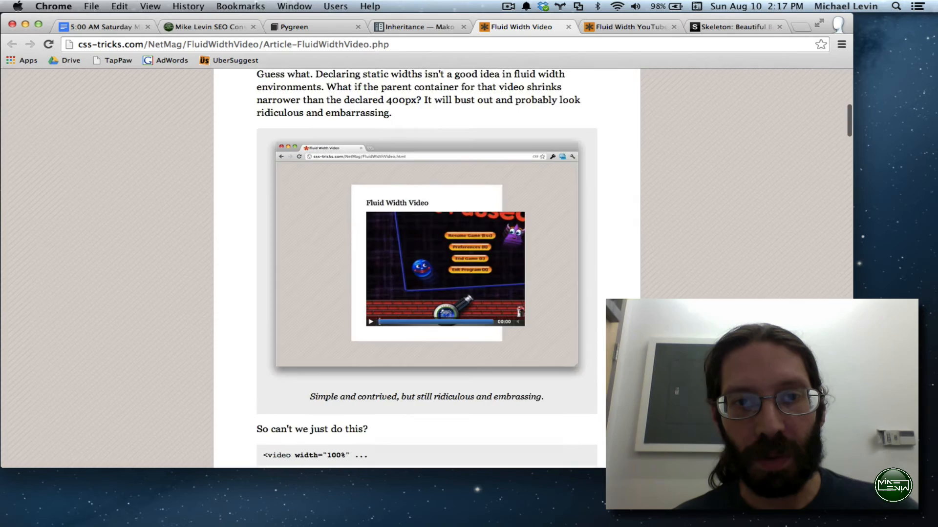
pyautogui.scroll(3)
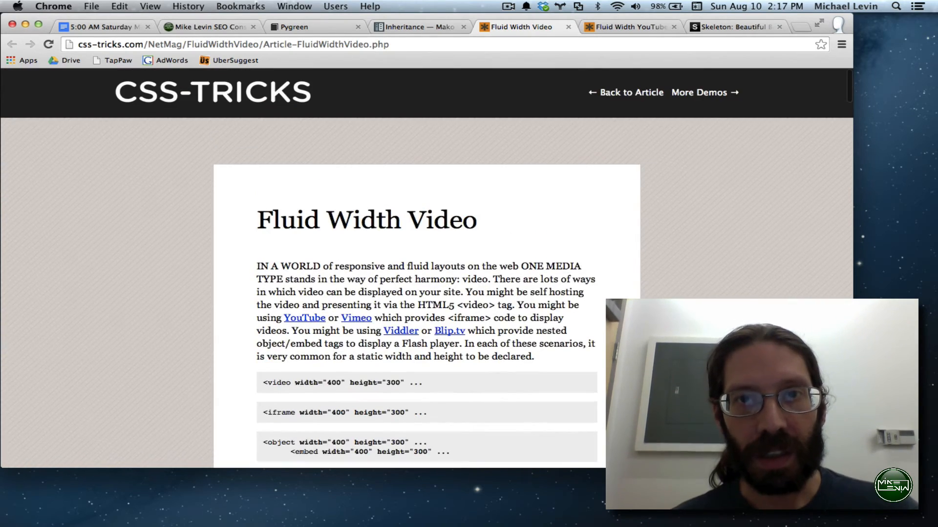
pyautogui.scroll(-3)
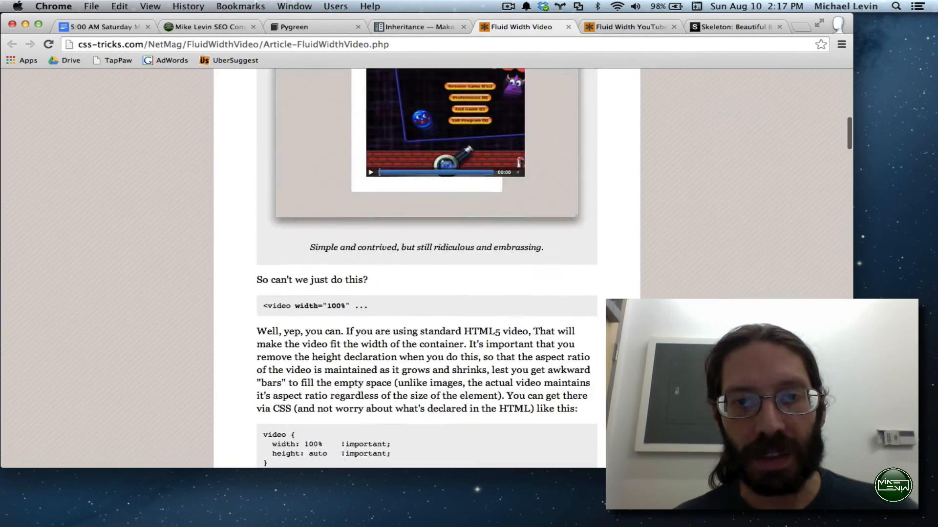
pyautogui.scroll(-3)
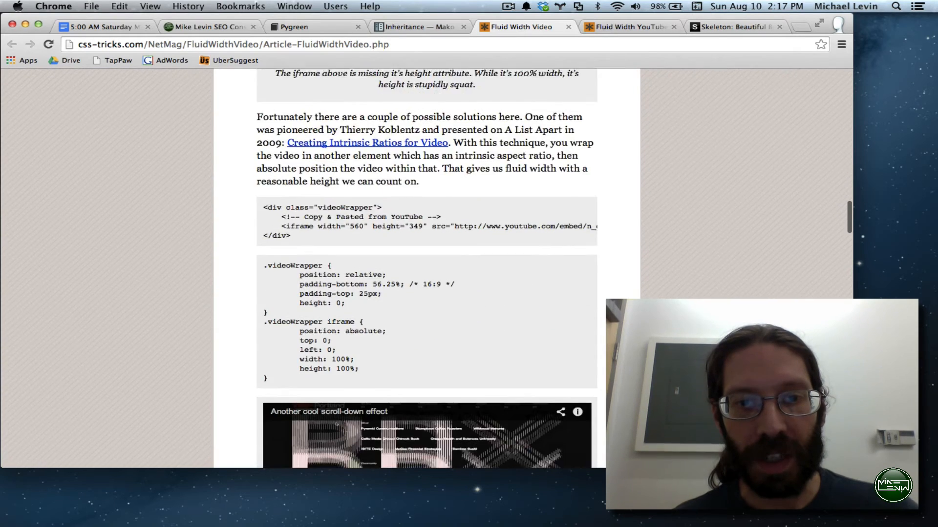
pyautogui.scroll(-3)
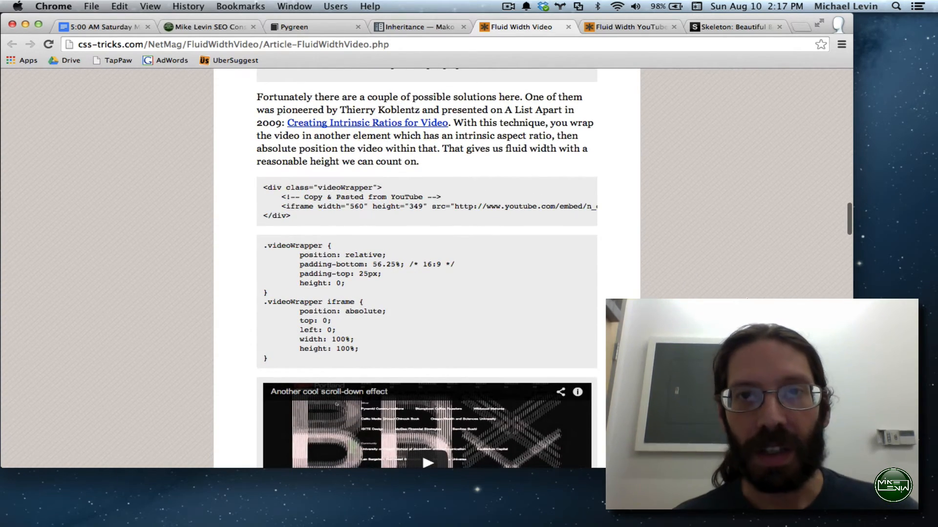
pyautogui.click(628, 27)
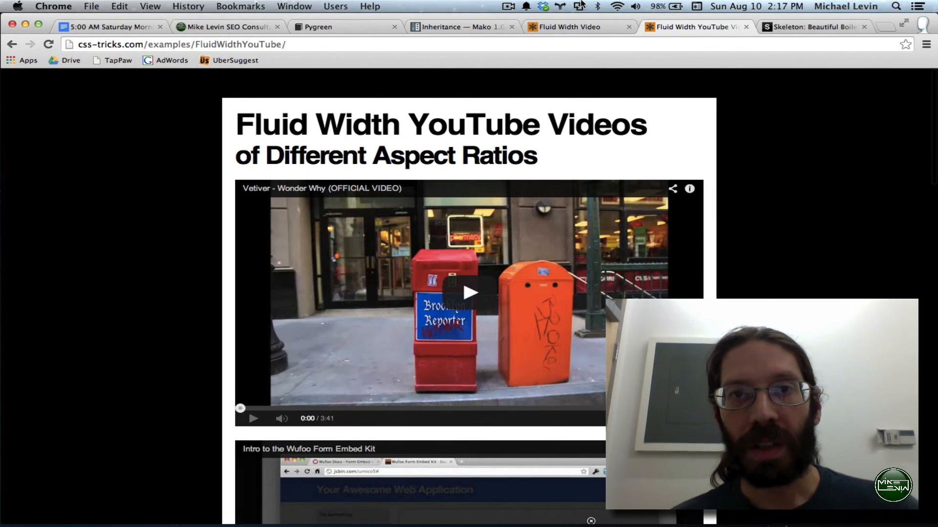
# Step: Return to the Fluid Width Video article and select the videoWrapper class name in its markup
pyautogui.click(569, 26)
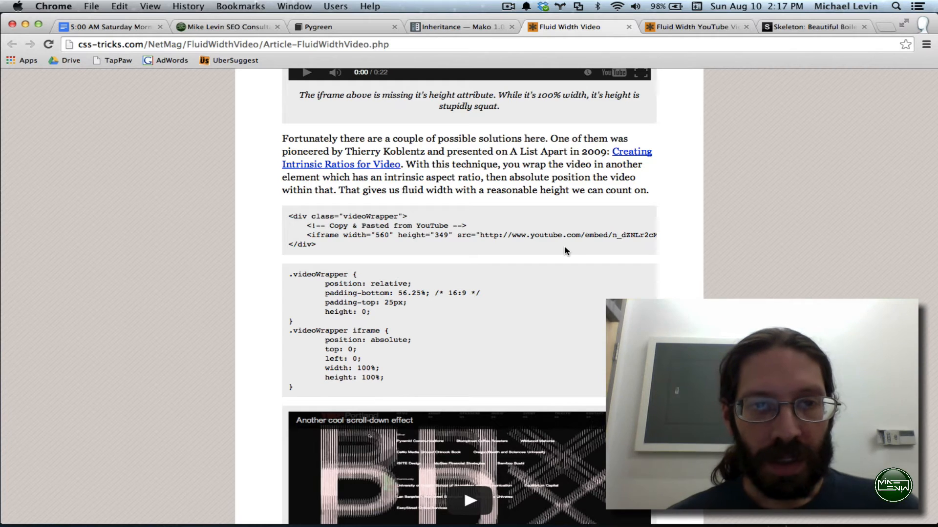
pyautogui.doubleClick(369, 216)
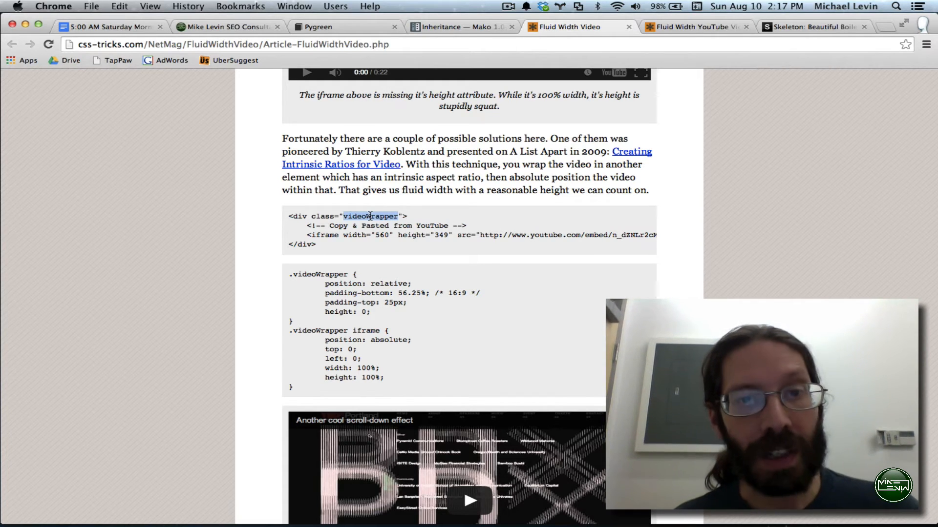
pyautogui.moveTo(287, 273)
pyautogui.write(':set pas')
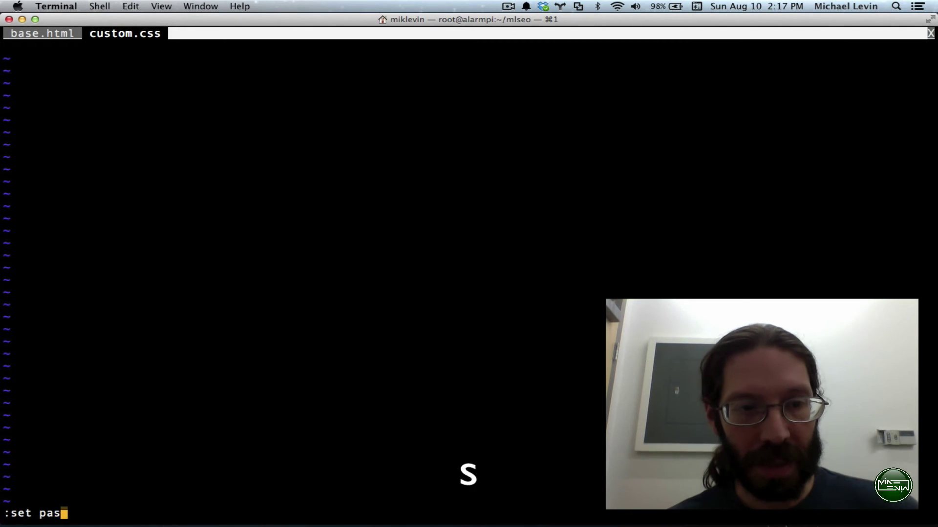
# Step: Enable paste mode in the custom.css tab with :set paste
pyautogui.write('te')
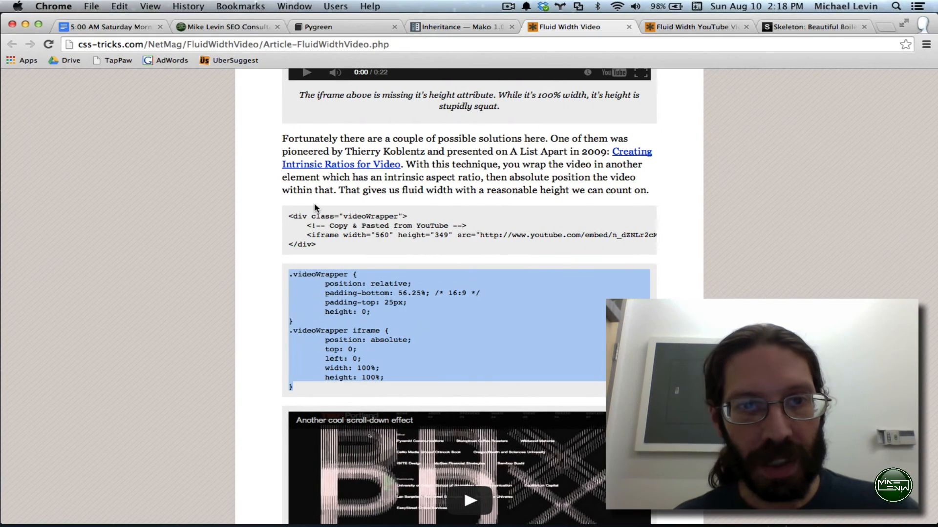
pyautogui.moveTo(419, 217)
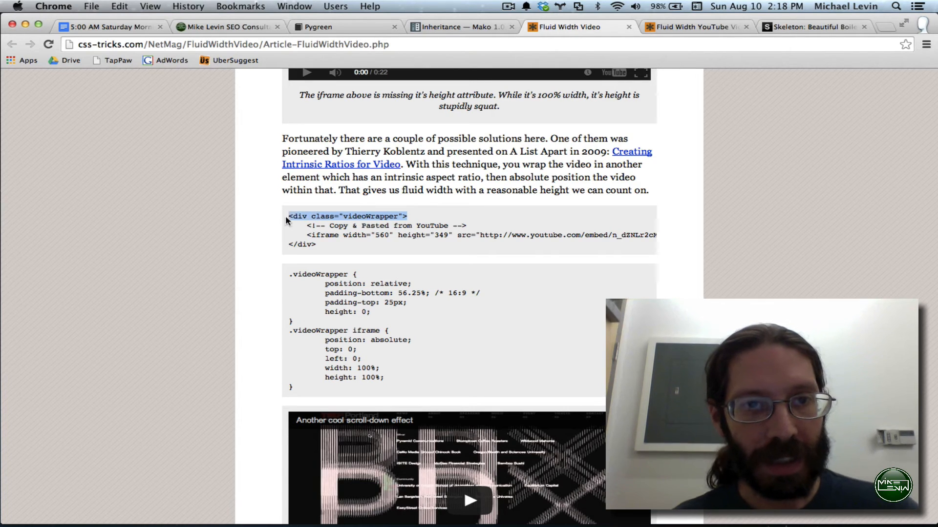
# Step: Copy the article's videoWrapper div line for reuse in index.html
pyautogui.rightClick(297, 215)
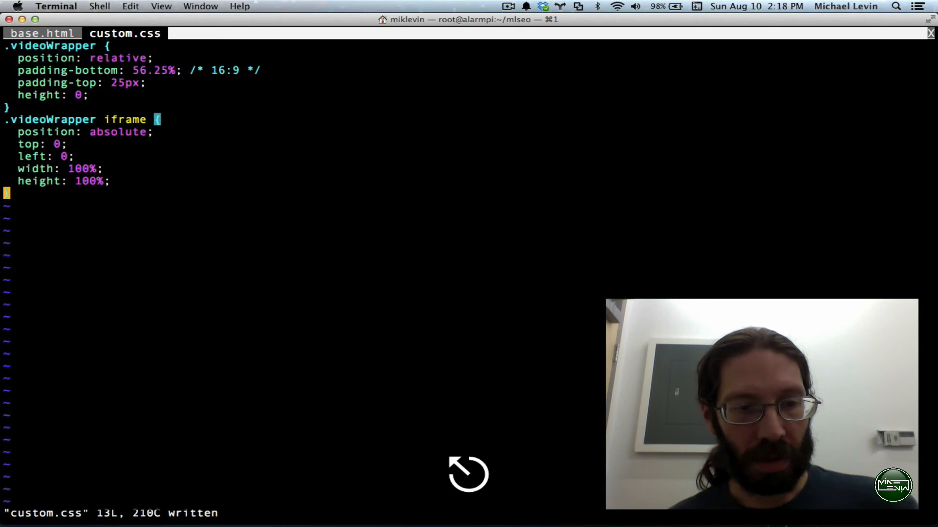
# Step: Open index.html in a third vim tab with :tabe index.html
pyautogui.write(':tabe in')
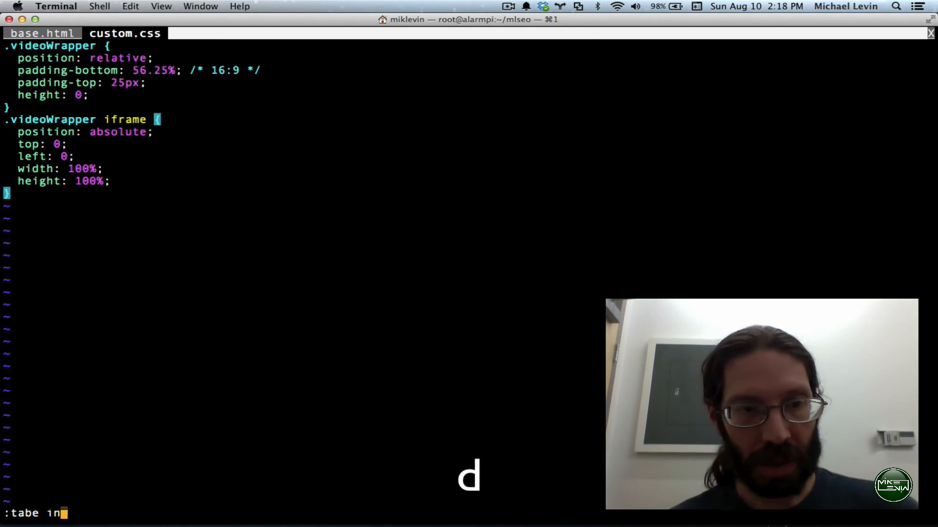
pyautogui.press('Return')
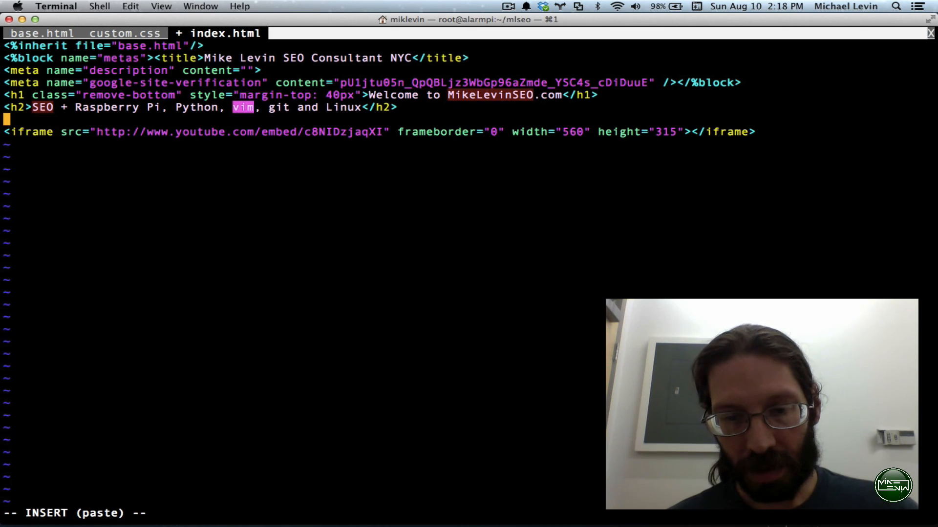
# Step: Wrap the YouTube iframe in <div class="videoWrapper"> ... </div> in index.html
pyautogui.press('cmd')
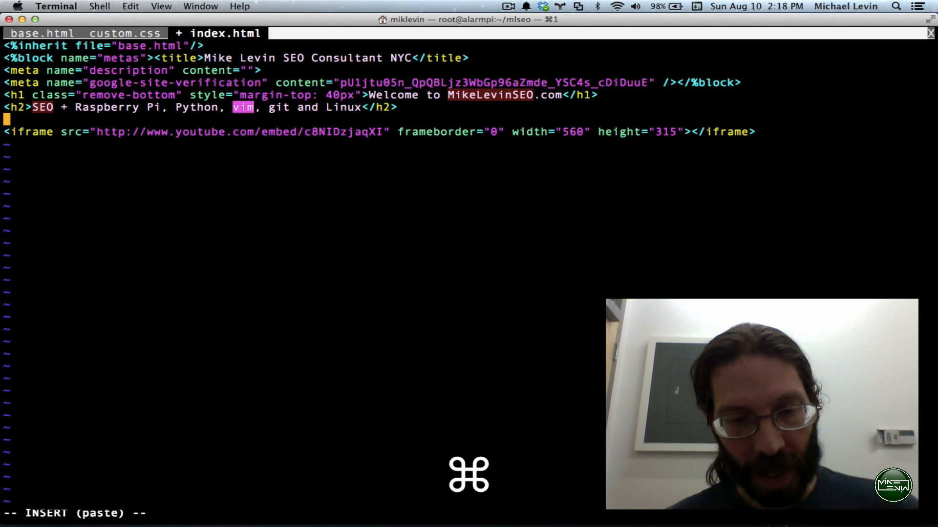
pyautogui.write('<div class="videoWrapper">')
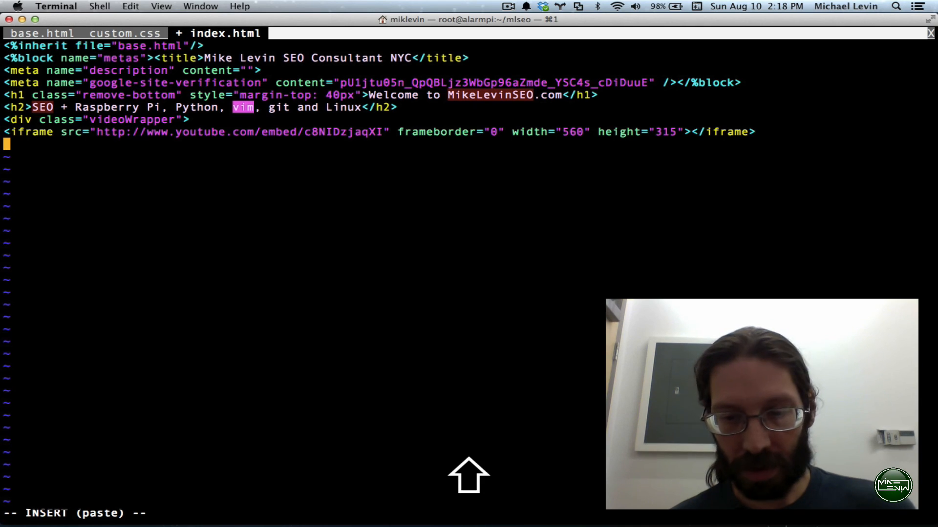
pyautogui.write('</div>')
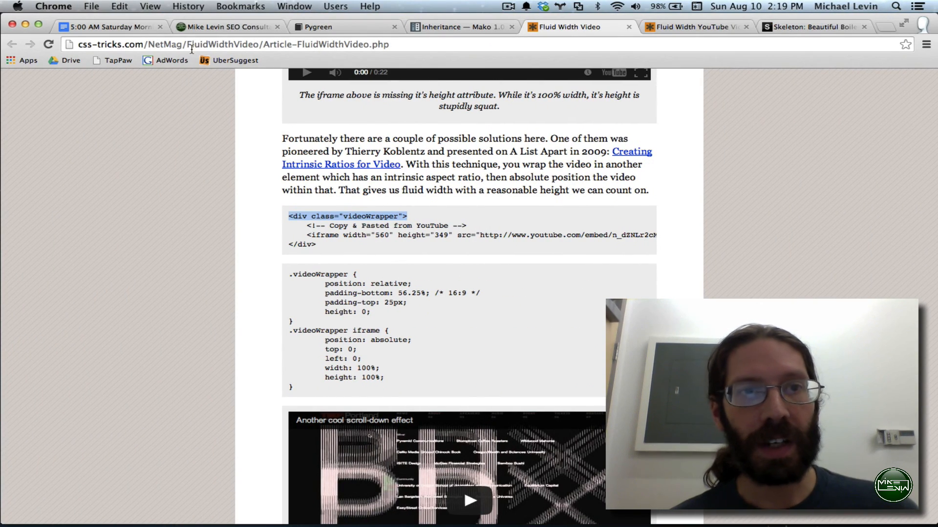
# Step: Switch to the MikeLevinSEO.com home page to check the embedded video
pyautogui.click(224, 27)
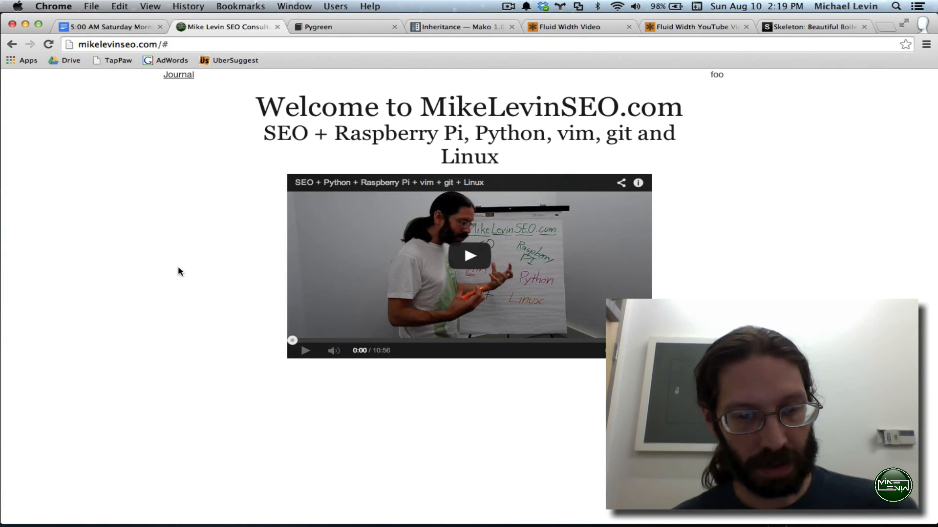